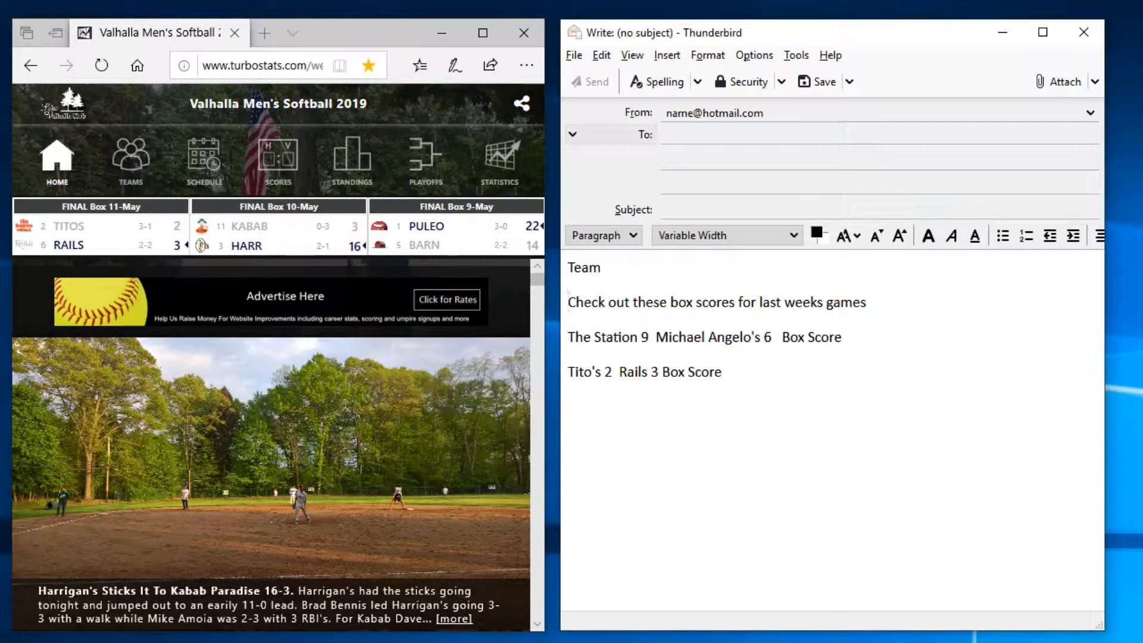
mouse_move(100, 226)
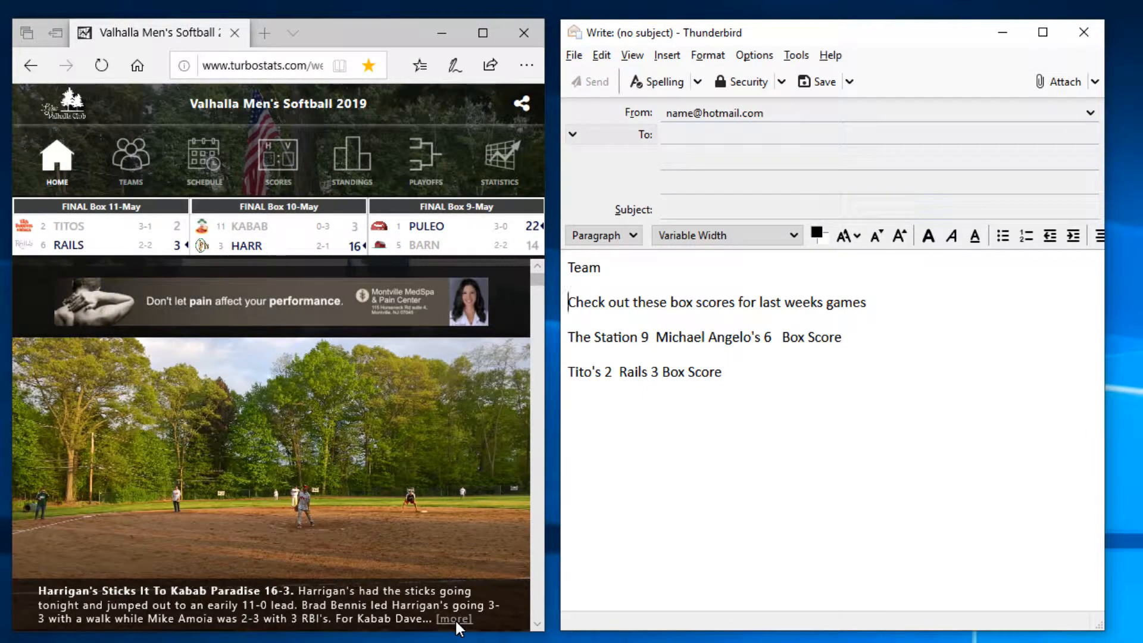
mouse_move(278, 226)
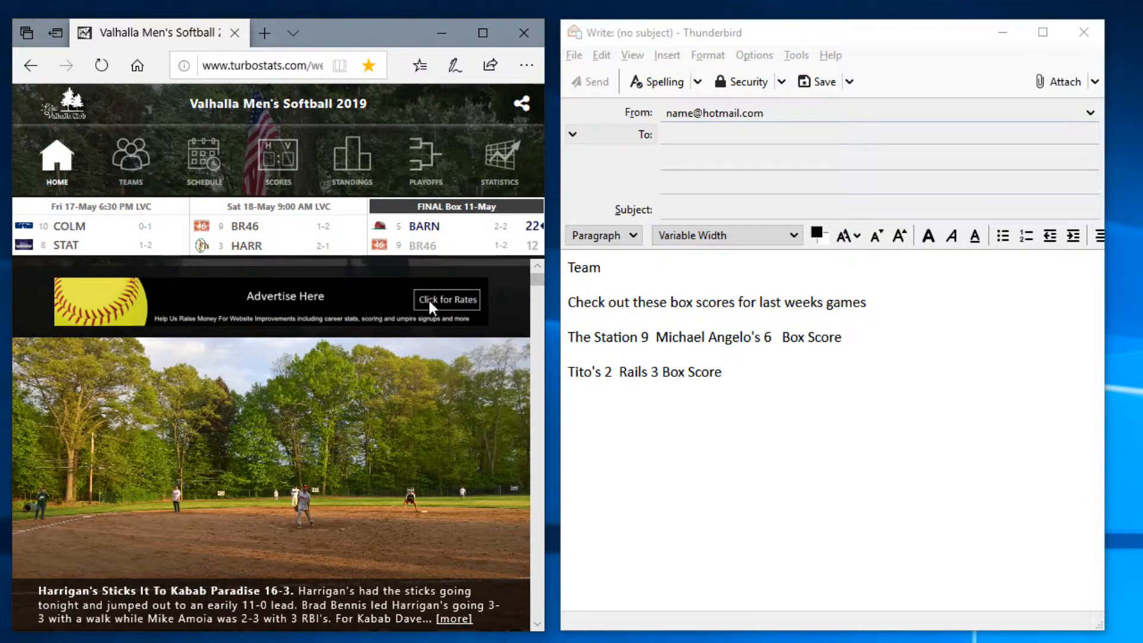
mouse_move(457, 225)
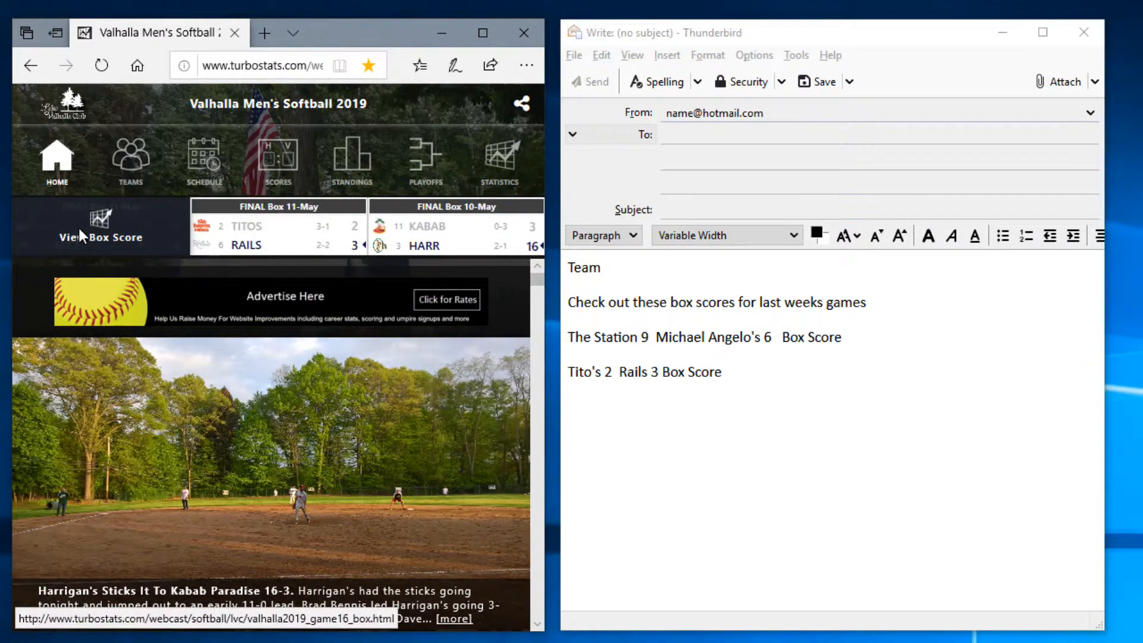
Link the first 'Box Score' (The Station 9 Michael Angelo's 6) to the copied game 16 box score URL.
right_click(103, 237)
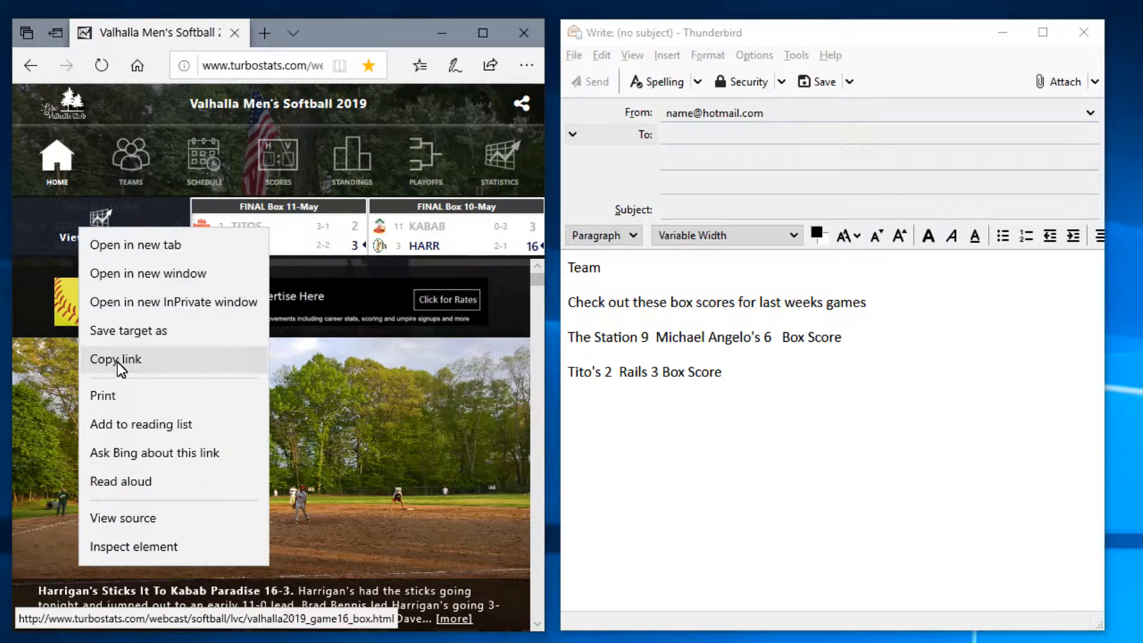
left_click(115, 358)
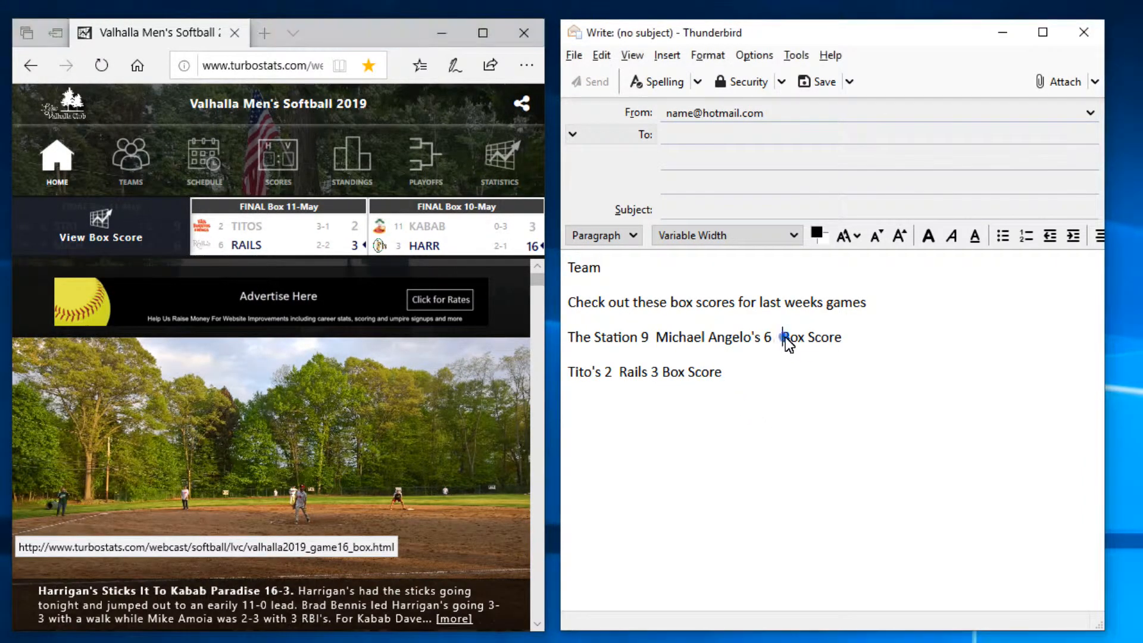
double_click(811, 336)
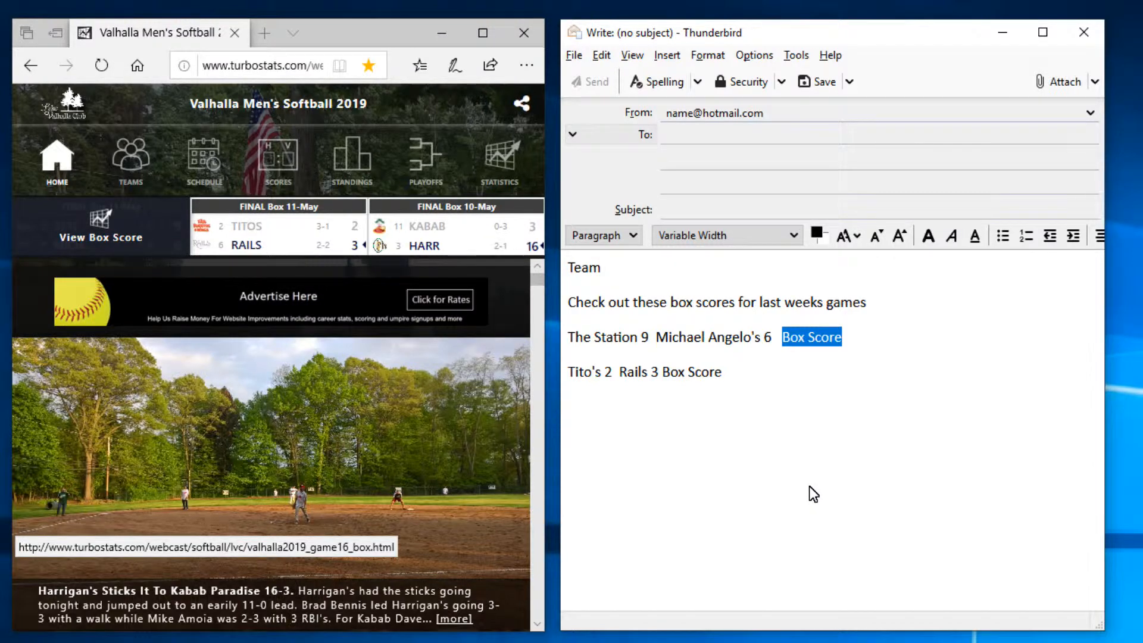
left_click(665, 55)
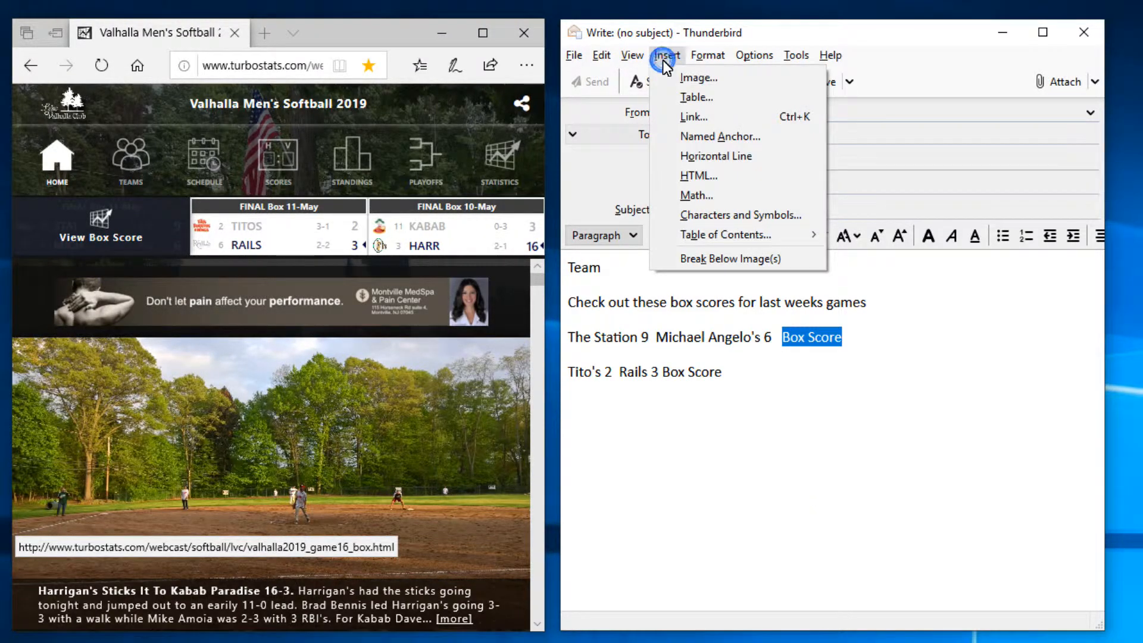
left_click(692, 117)
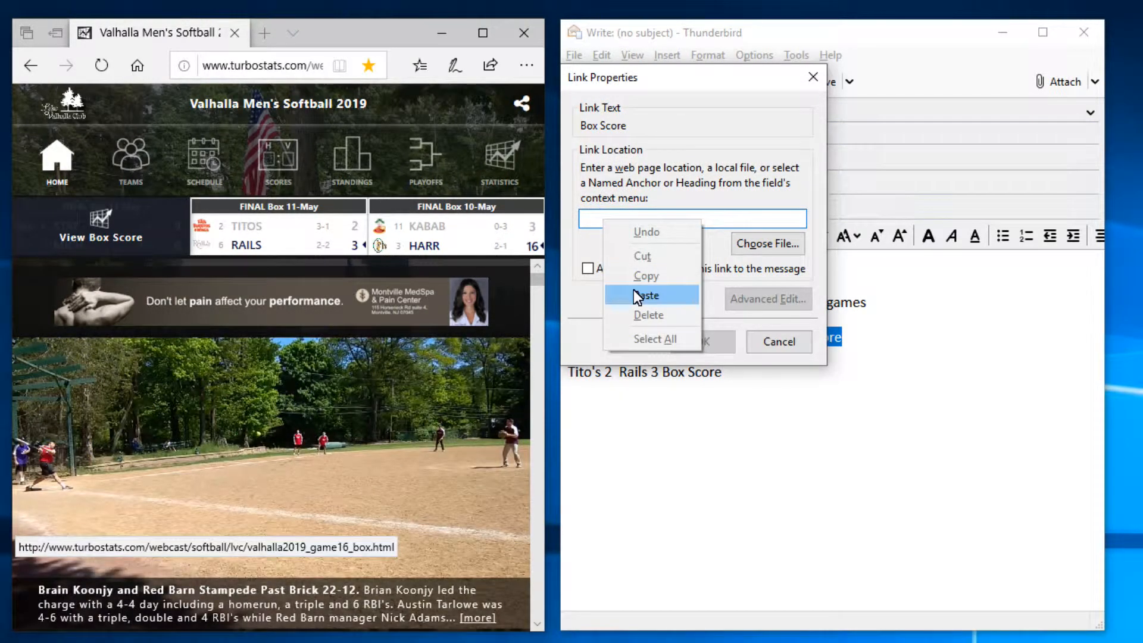
left_click(648, 295)
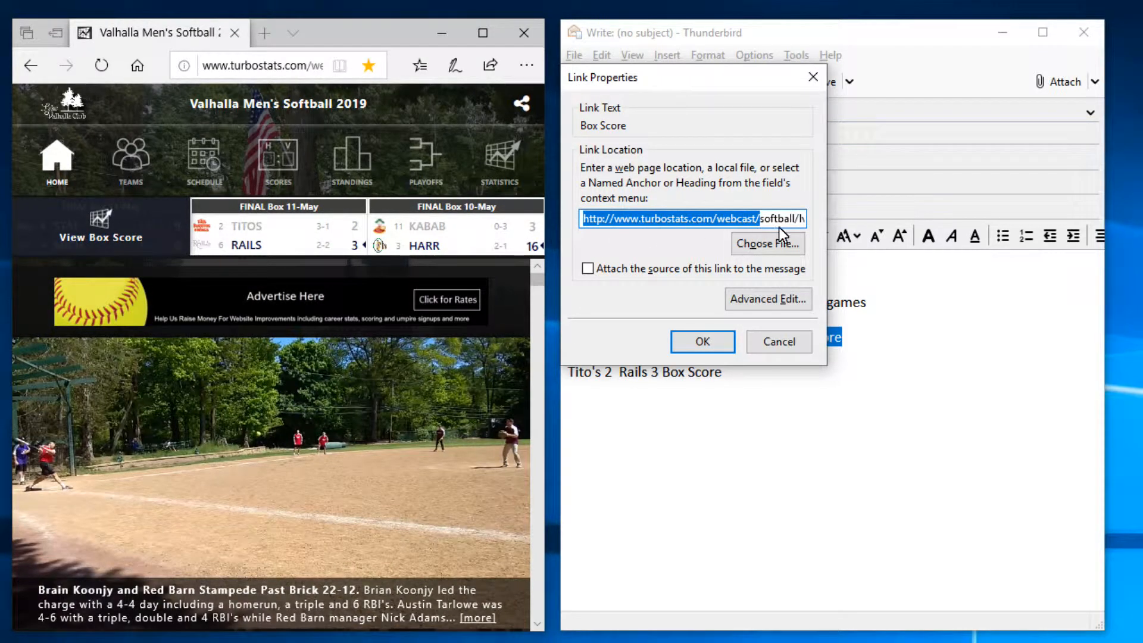
left_click(701, 342)
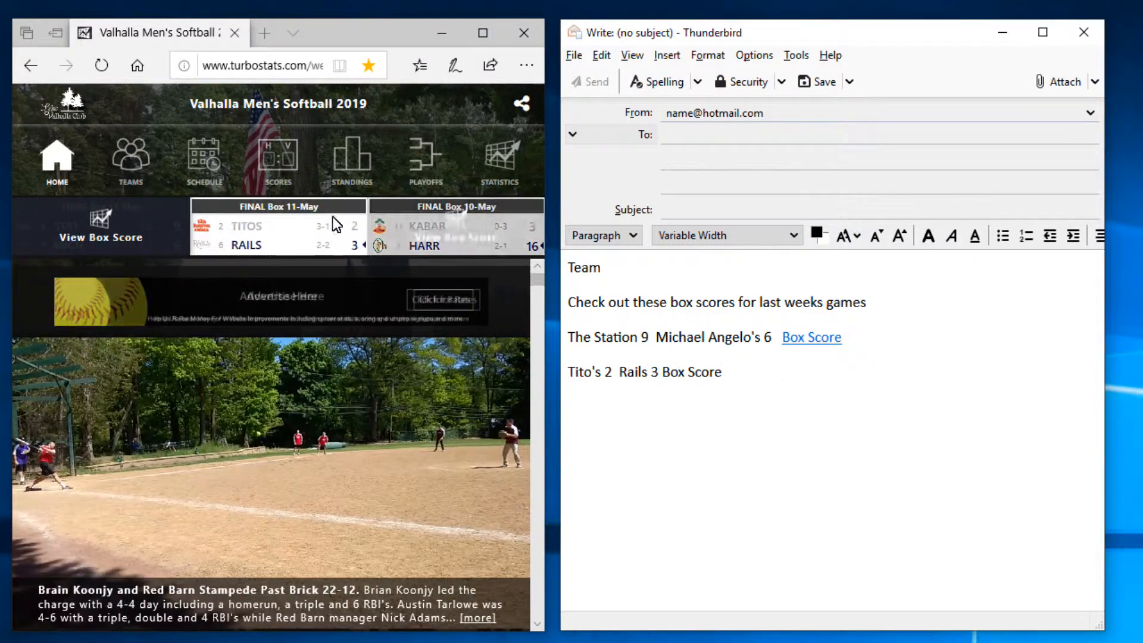
Link the second 'Box Score' (Tito's 2 Rails 3) to the copied game 15 box score URL.
right_click(277, 222)
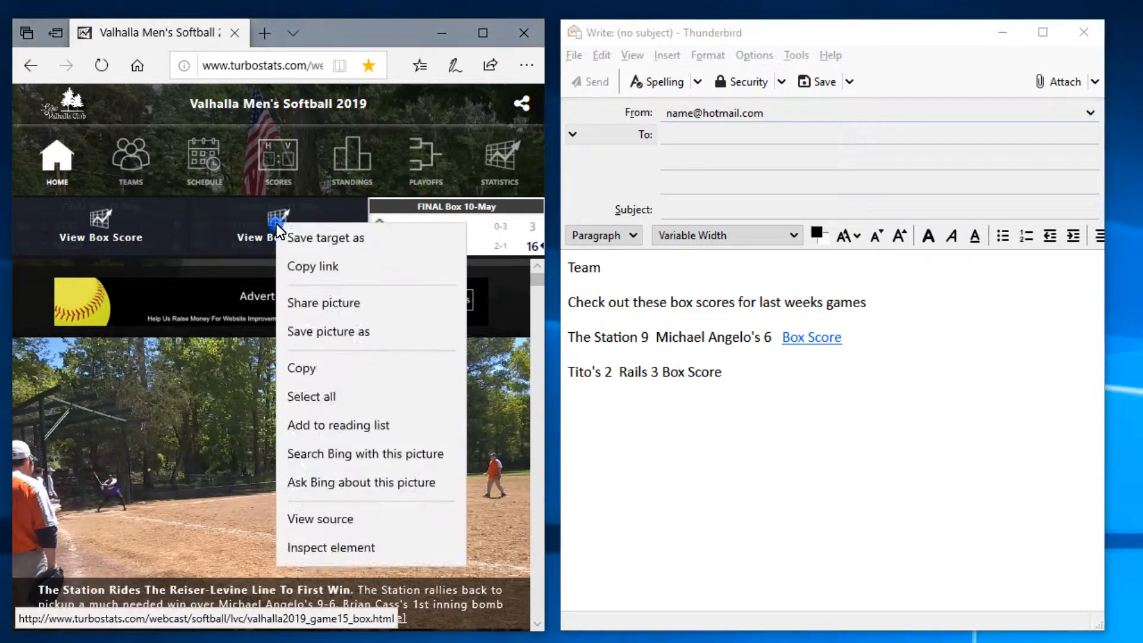
left_click(649, 378)
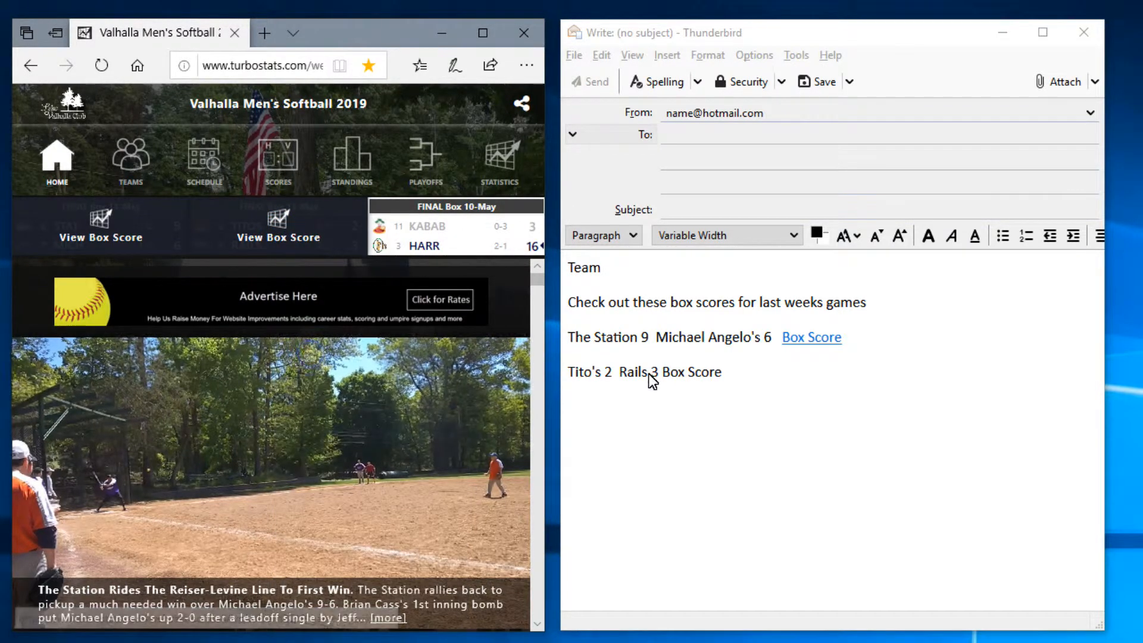
double_click(690, 371)
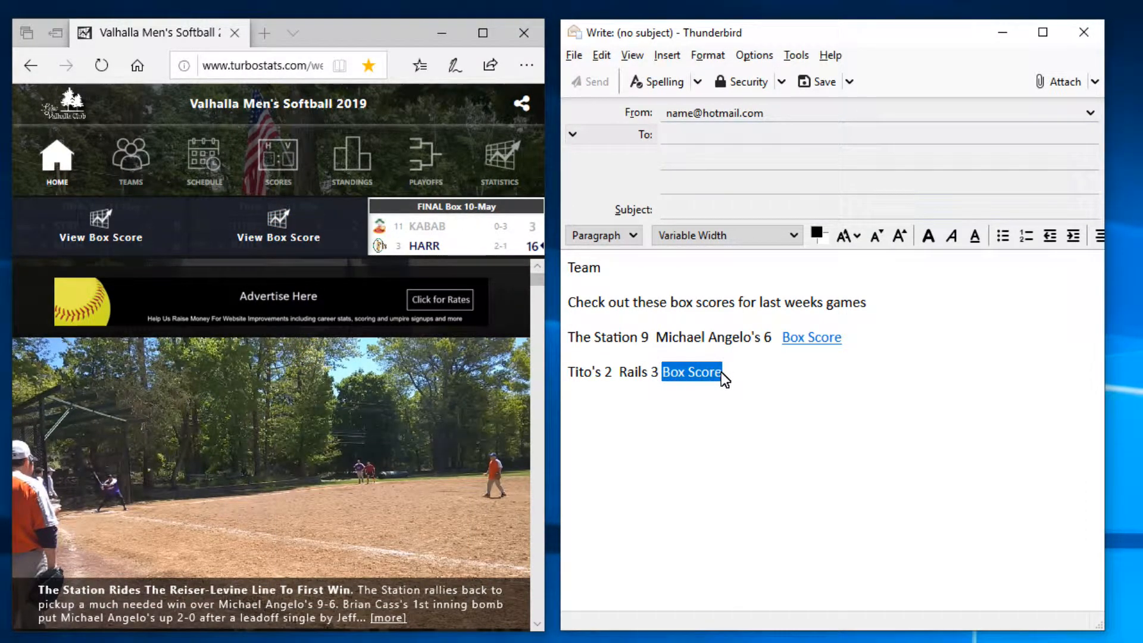
left_click(666, 55)
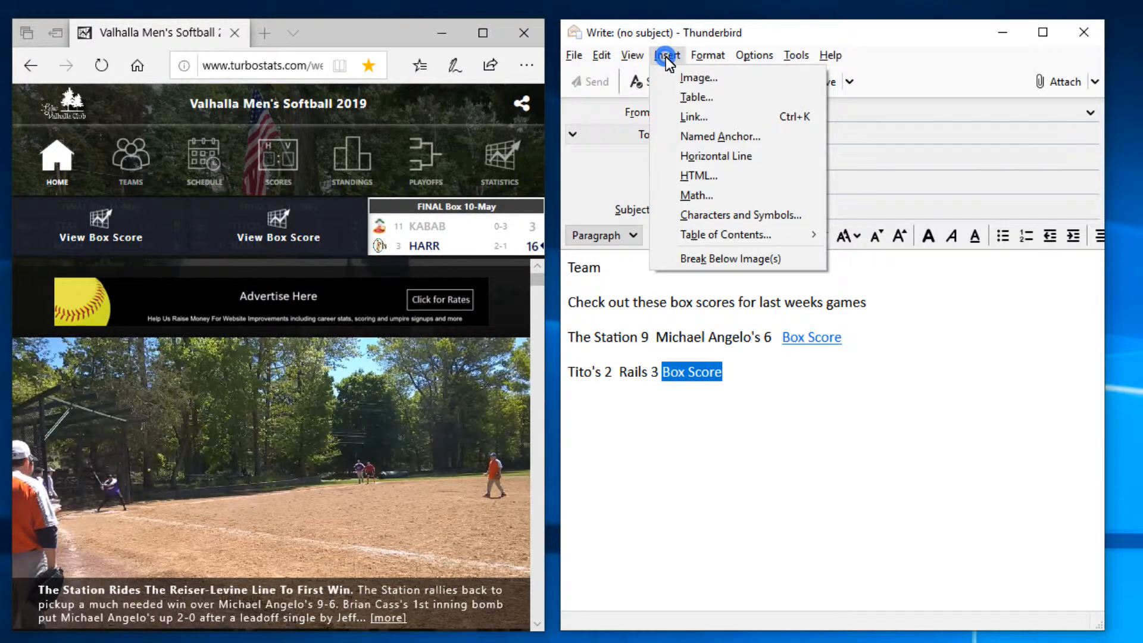
mouse_move(703, 116)
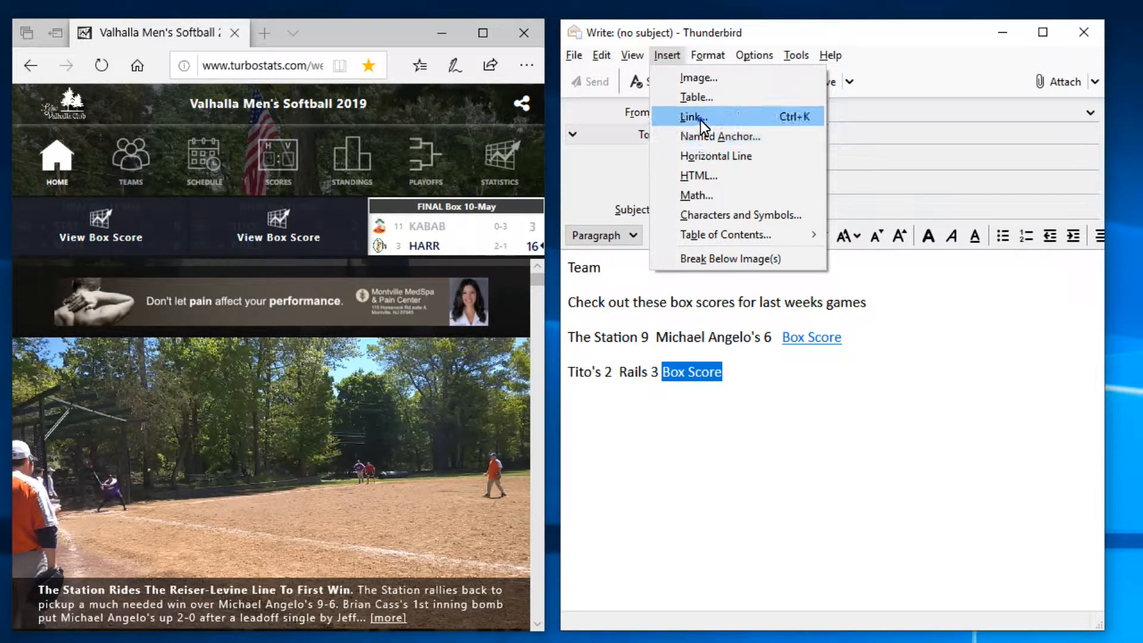
left_click(690, 116)
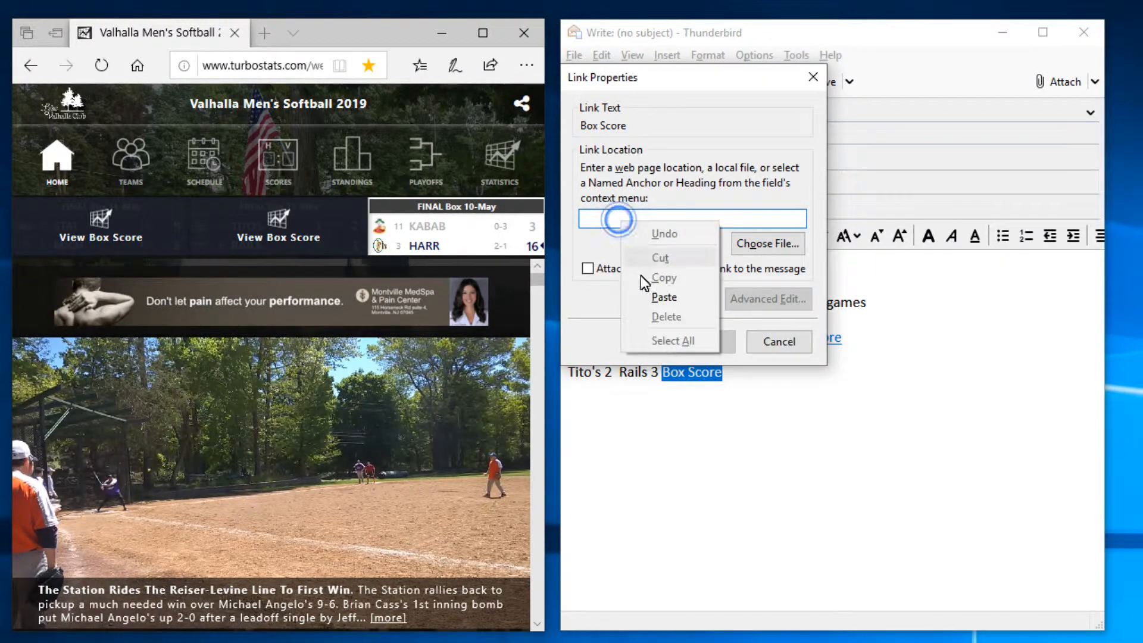
left_click(662, 296)
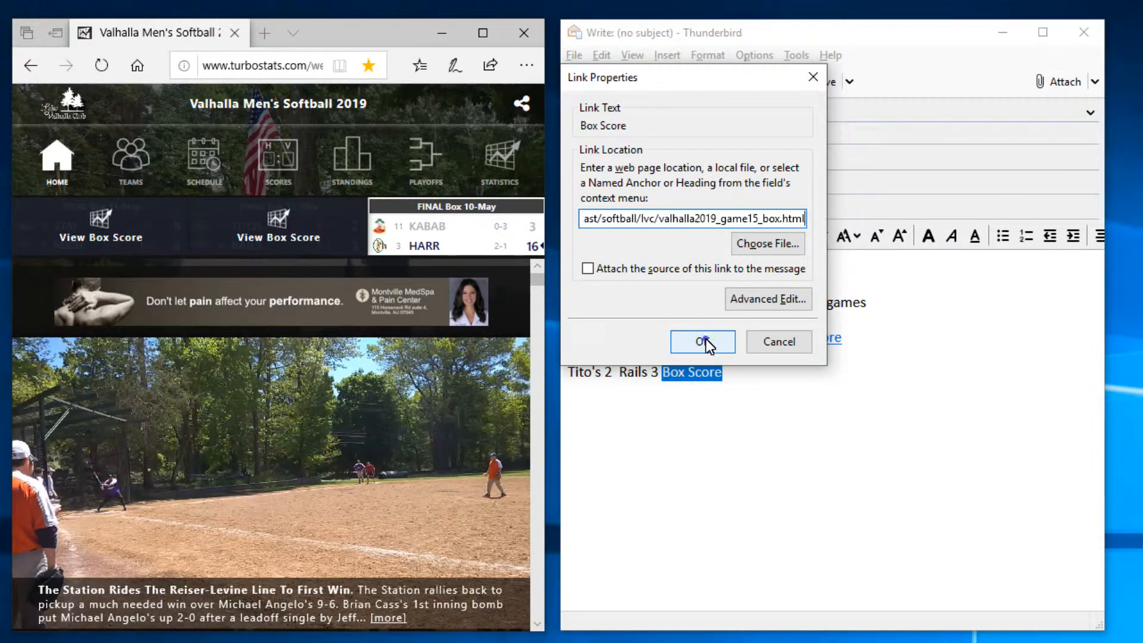
left_click(701, 342)
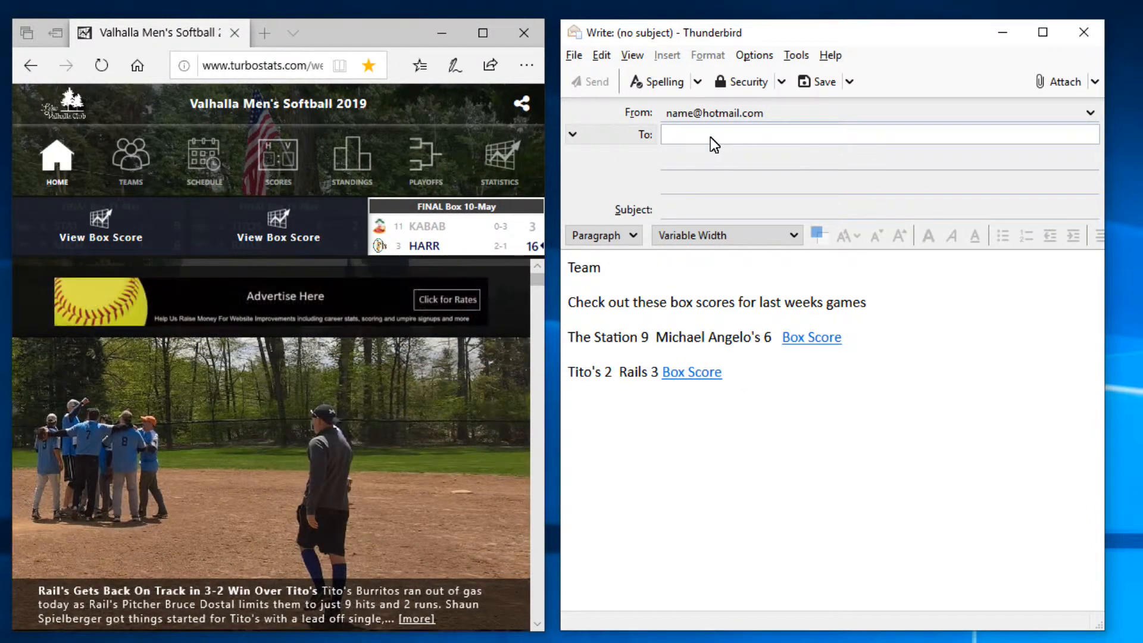
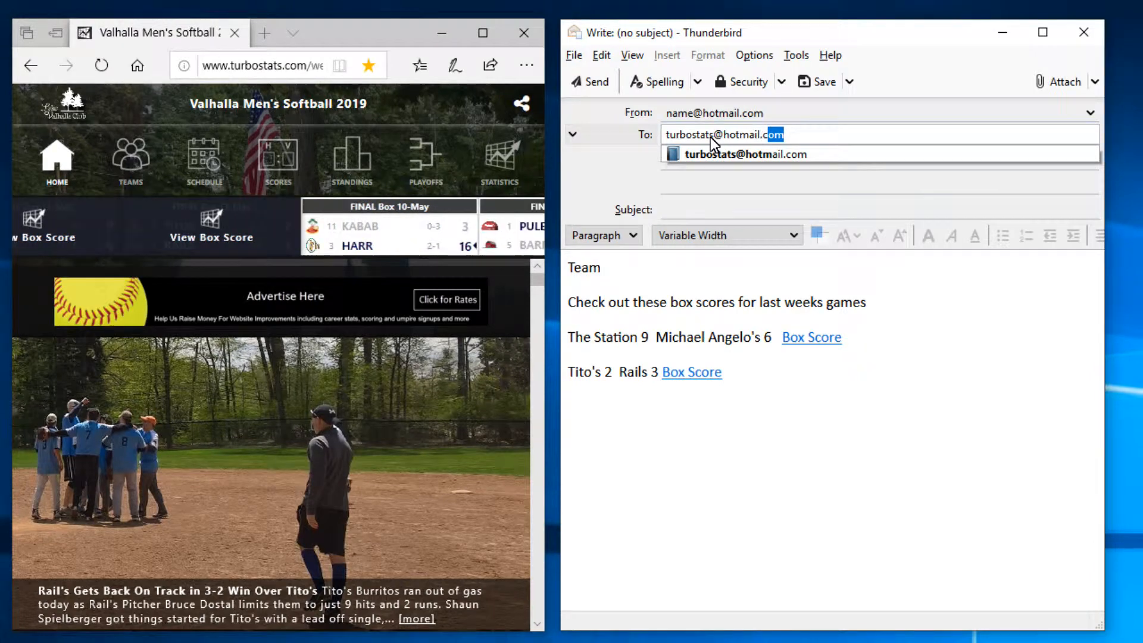
left_click(746, 153)
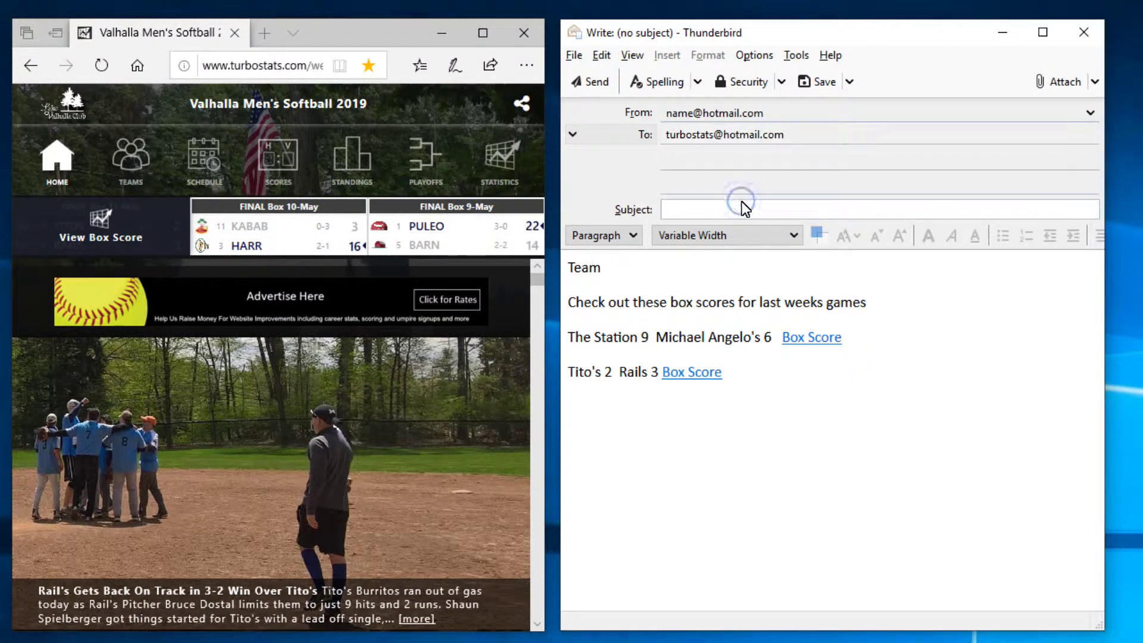
type("Links")
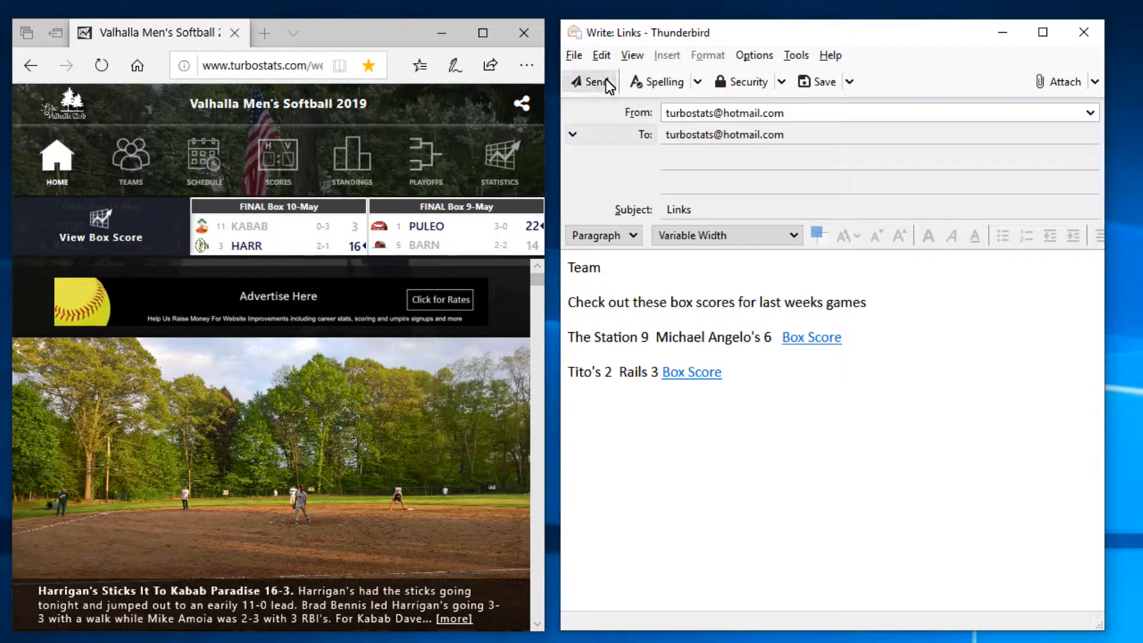
left_click(592, 81)
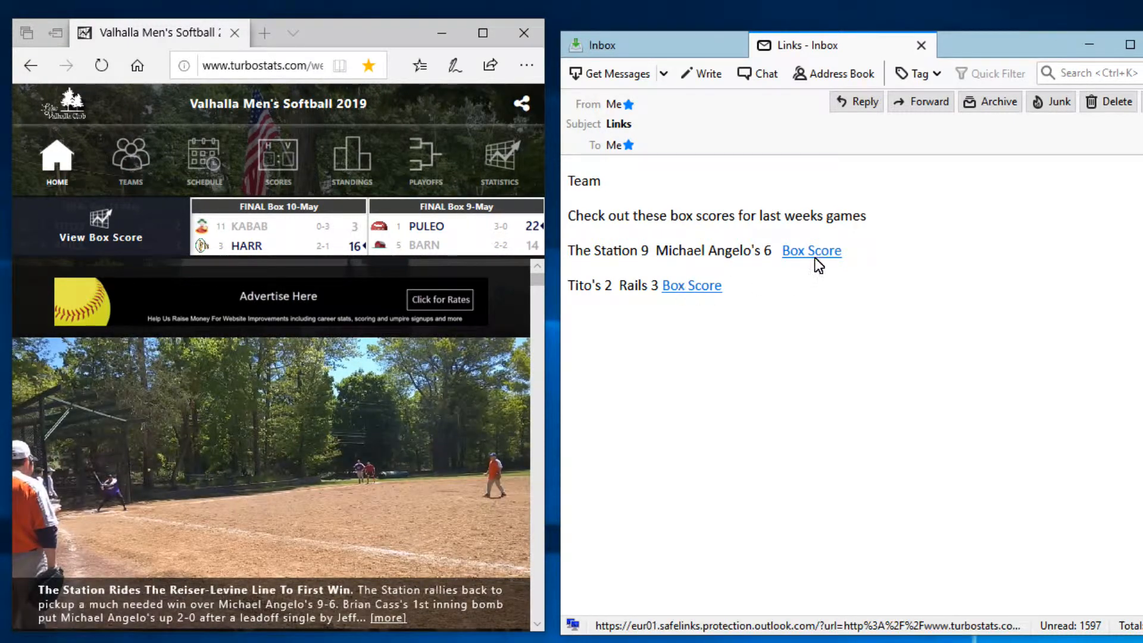
From the received Links message, follow both Box Score links to the game 16 and game 15 pages.
left_click(809, 250)
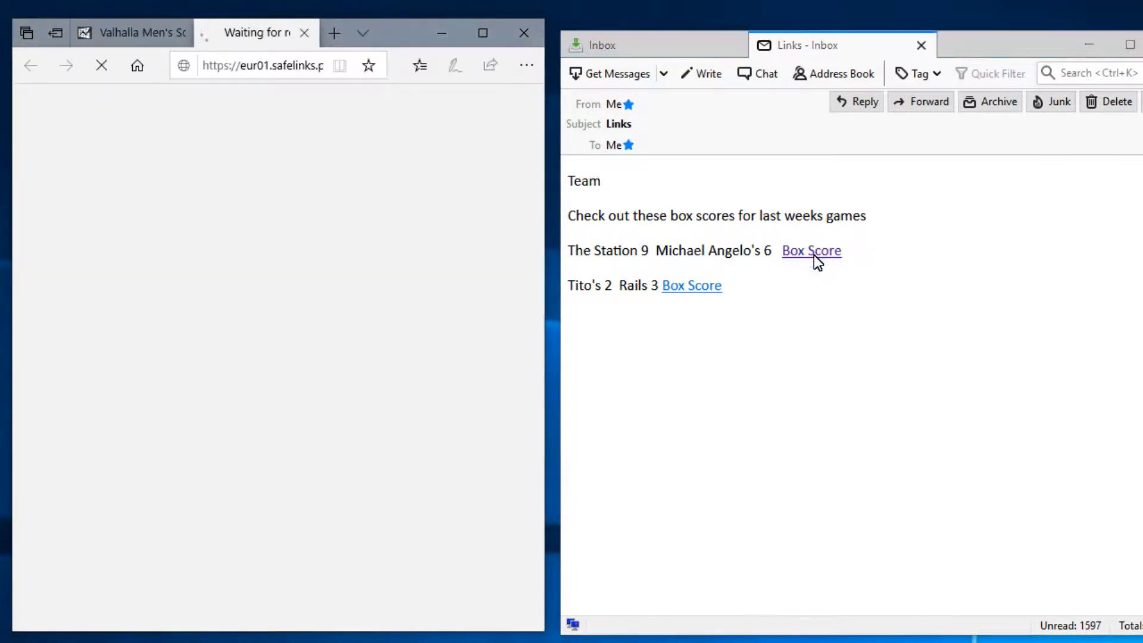
left_click(810, 251)
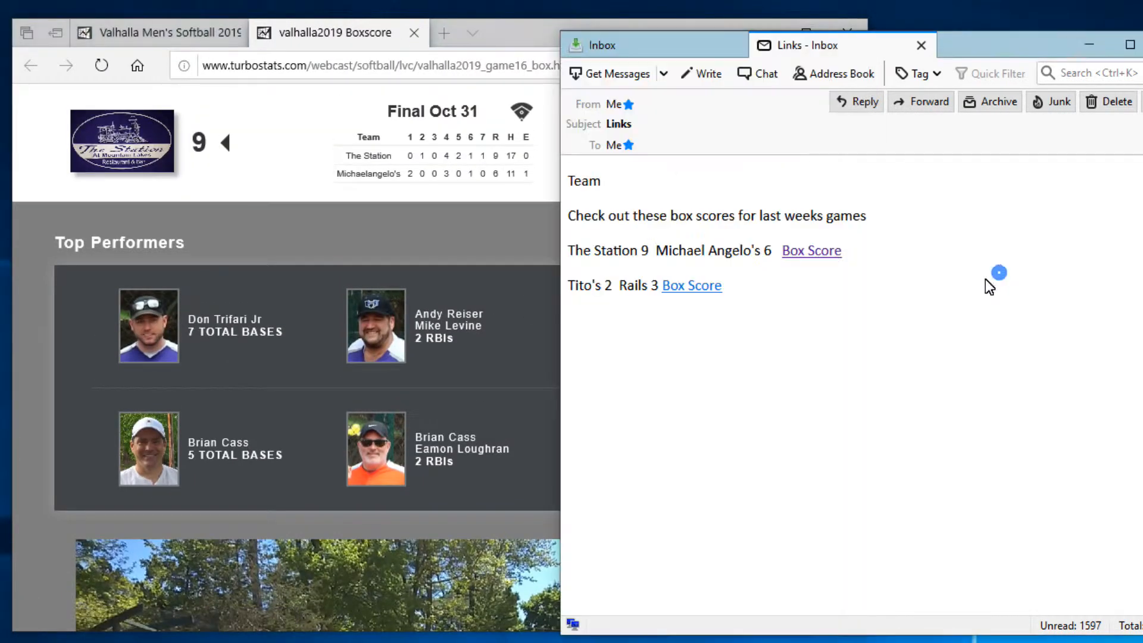
left_click(690, 285)
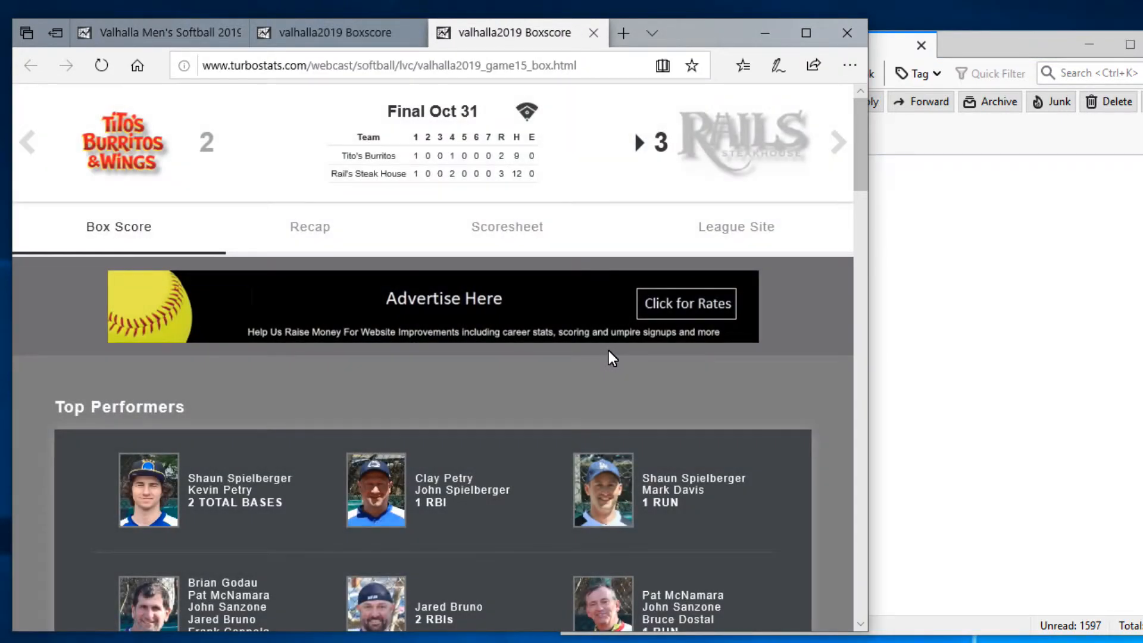